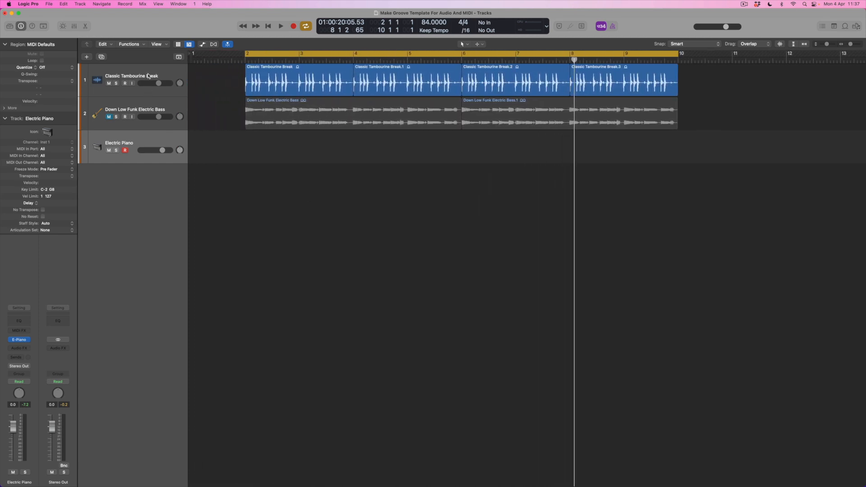
- Select the Classic Tambourine Break regions and play back the tambourine part
click(299, 81)
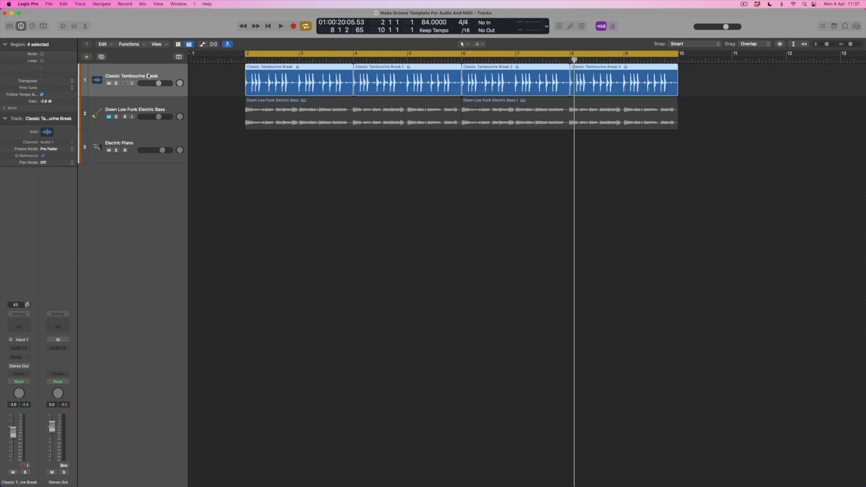
click(612, 26)
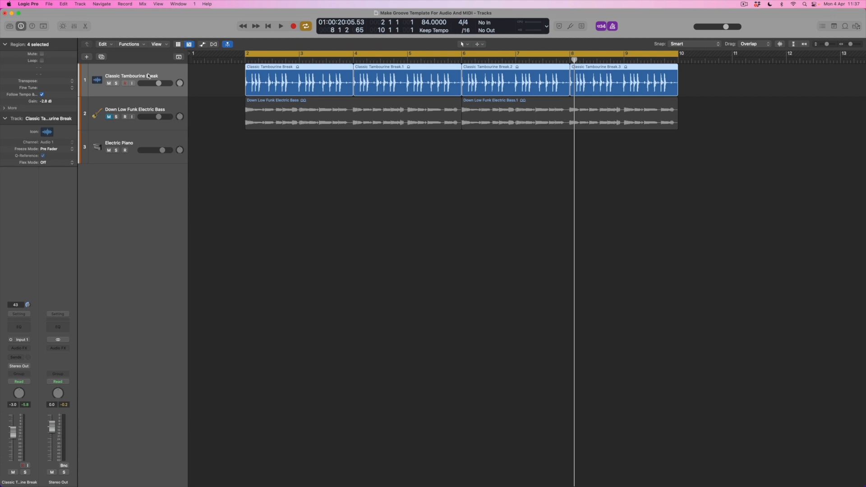
click(280, 26)
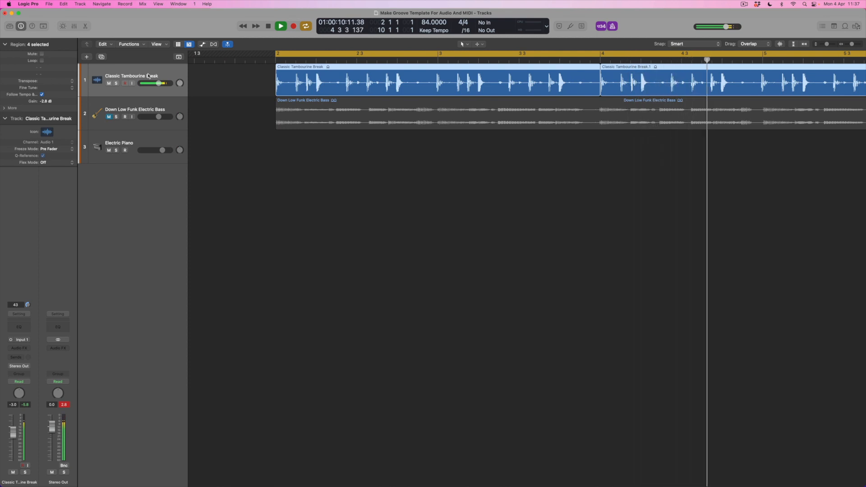
click(280, 25)
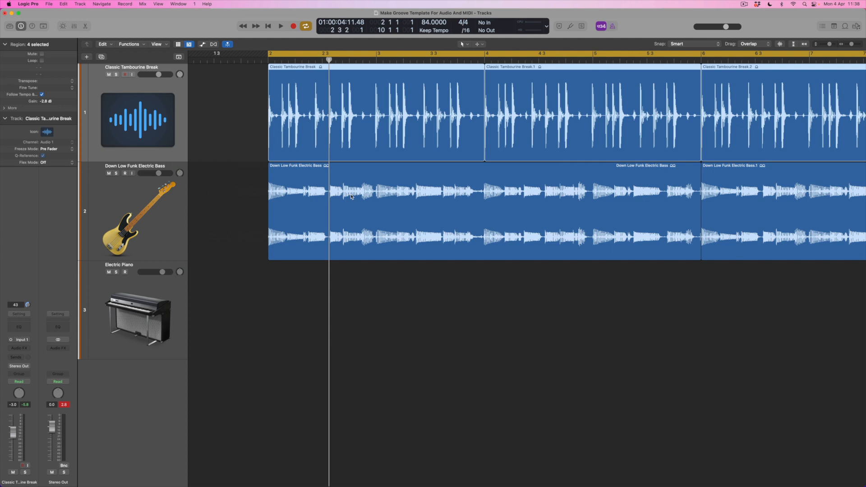
- Play tambourine and bass together, then reveal the flex pitch/time controls
click(280, 26)
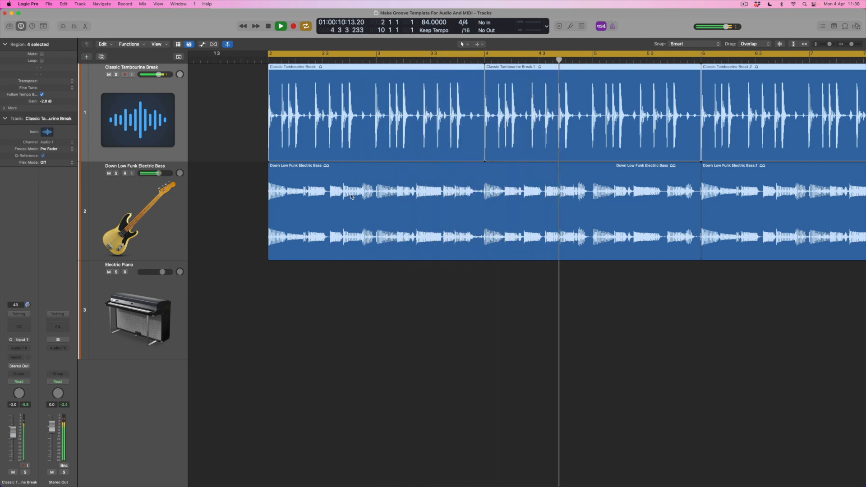
click(635, 54)
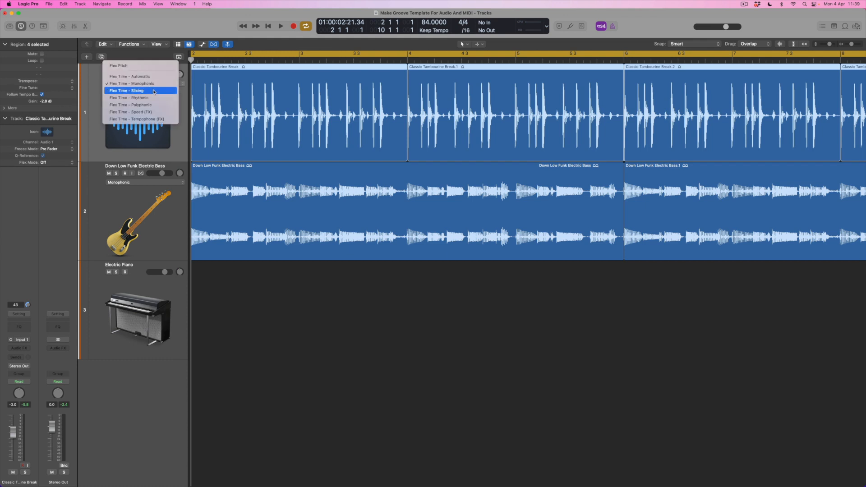
- Switch the tambourine track to Flex Time – Slicing and select its first region
click(127, 90)
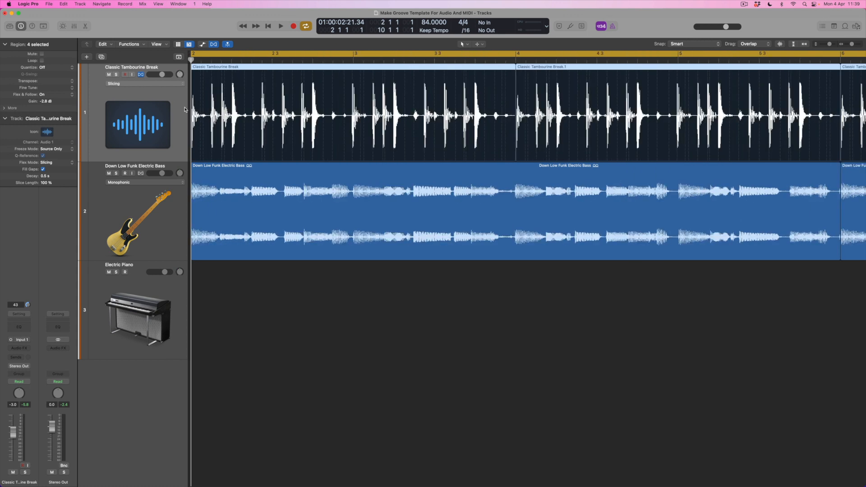
click(292, 311)
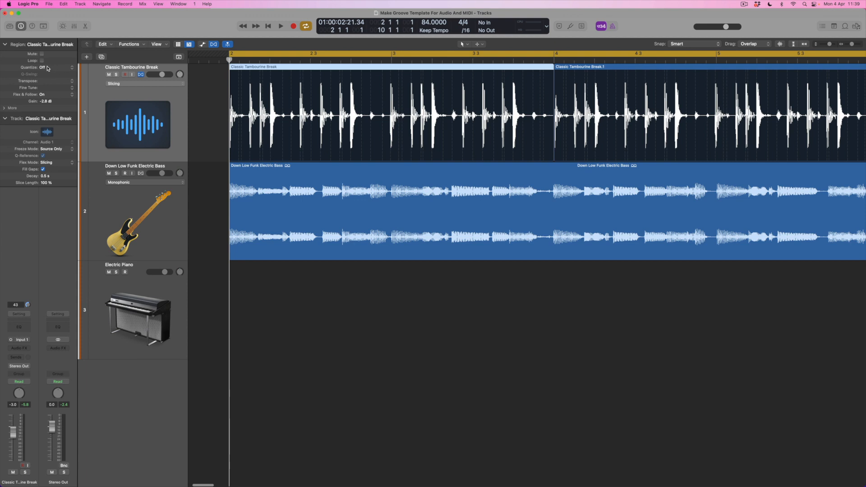
- Choose Make Groove Template from the tambourine region's Quantize pop-up
click(44, 68)
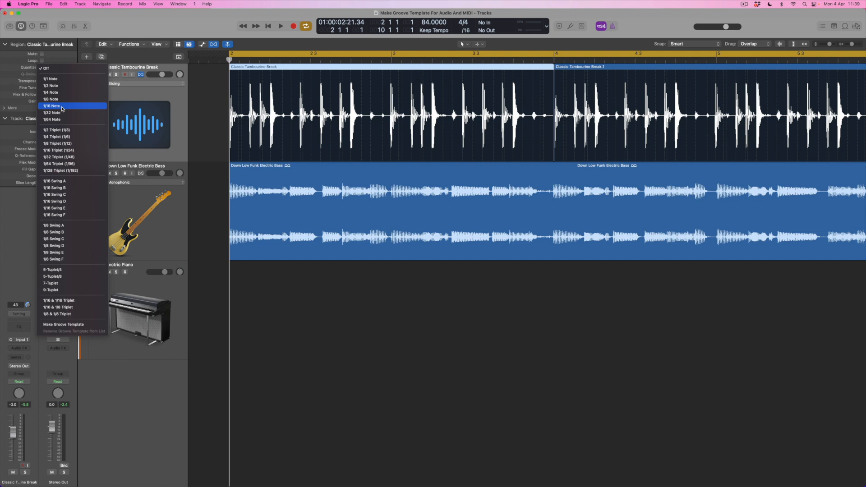
mouse_move(72, 314)
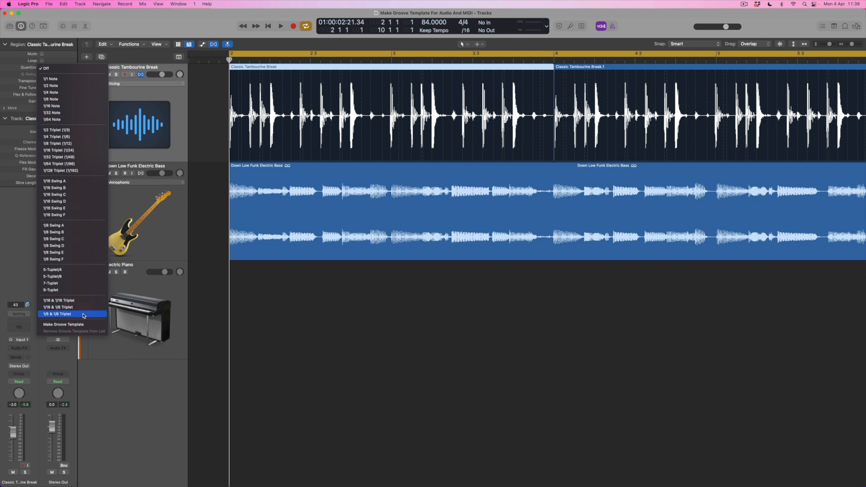
mouse_move(83, 324)
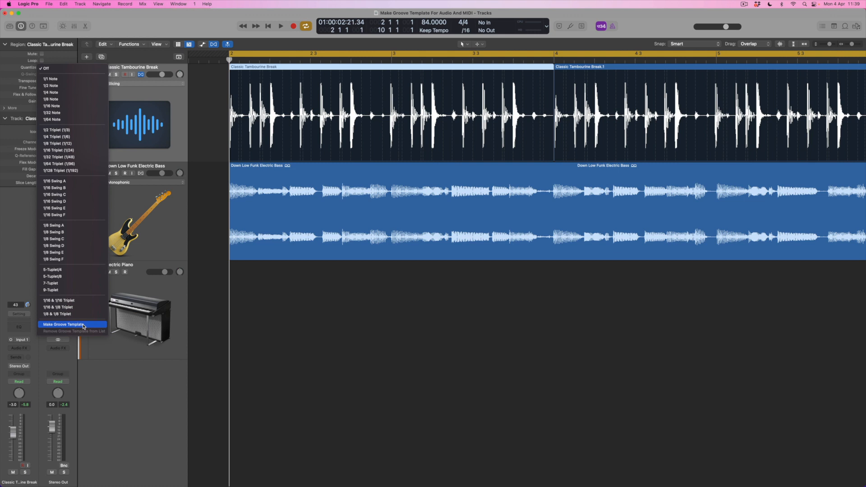
click(62, 324)
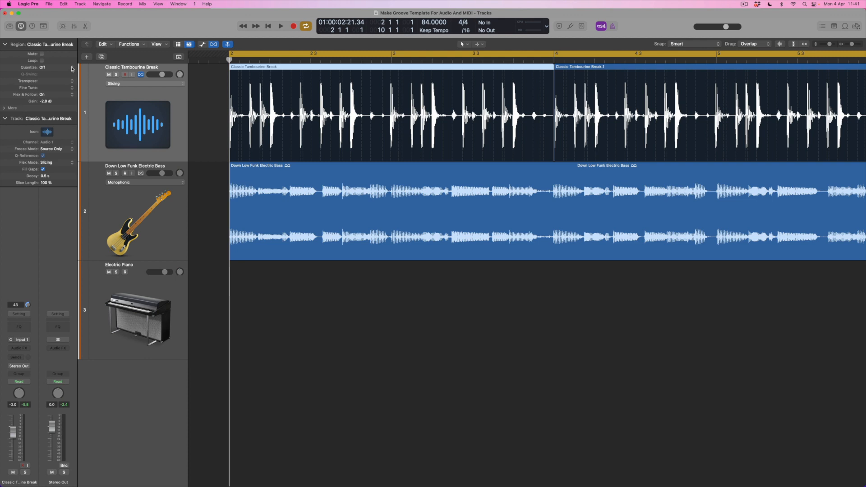
- Check the Quantize pop-up lists the Classic Tambourine Break groove
click(50, 67)
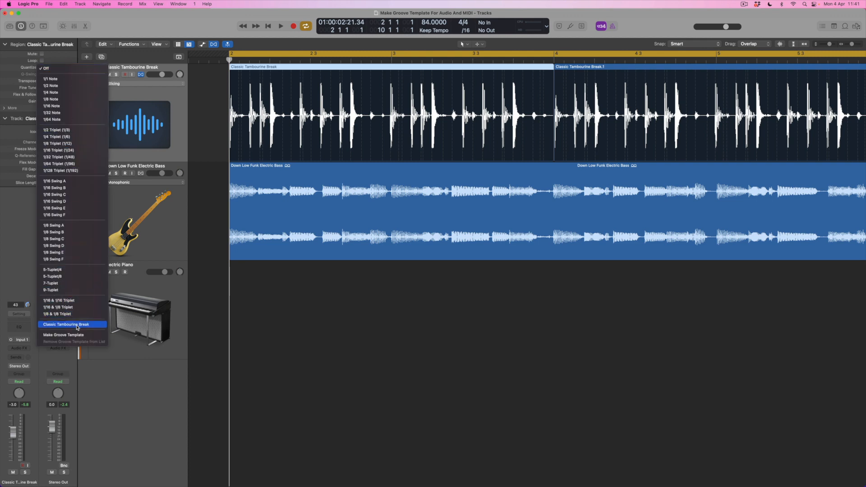
mouse_move(90, 327)
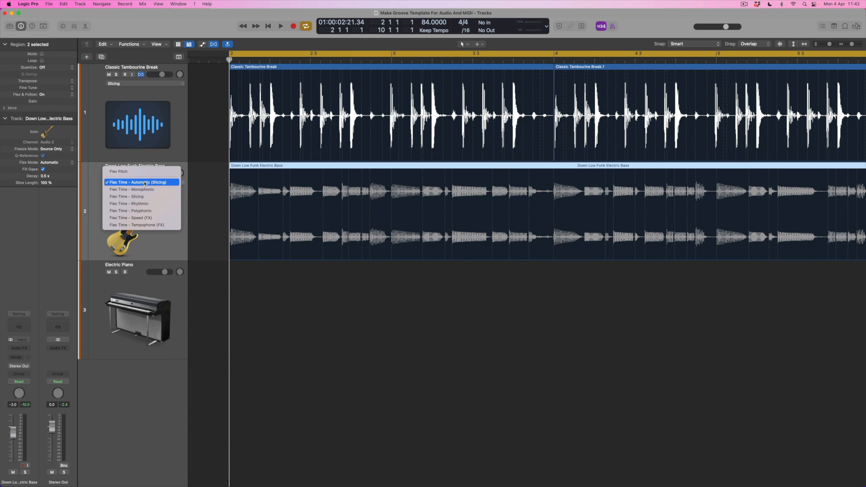
mouse_move(142, 196)
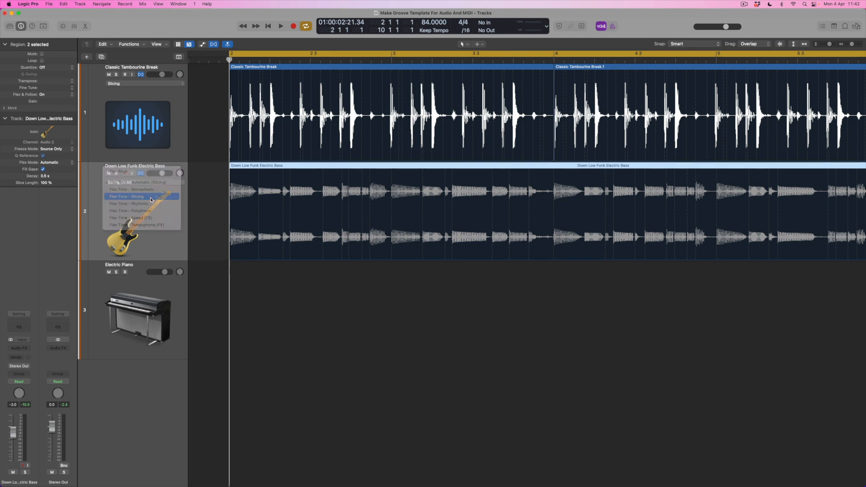
- Switch the Down Low Funk Electric Bass track to Flex Time – Slicing
click(126, 196)
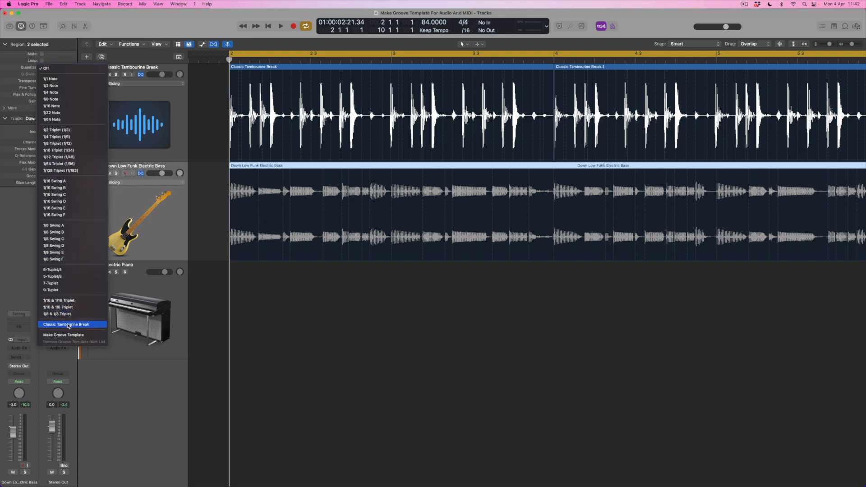
- Set the bass regions' quantize to the Classic Tambourine Break groove
click(67, 324)
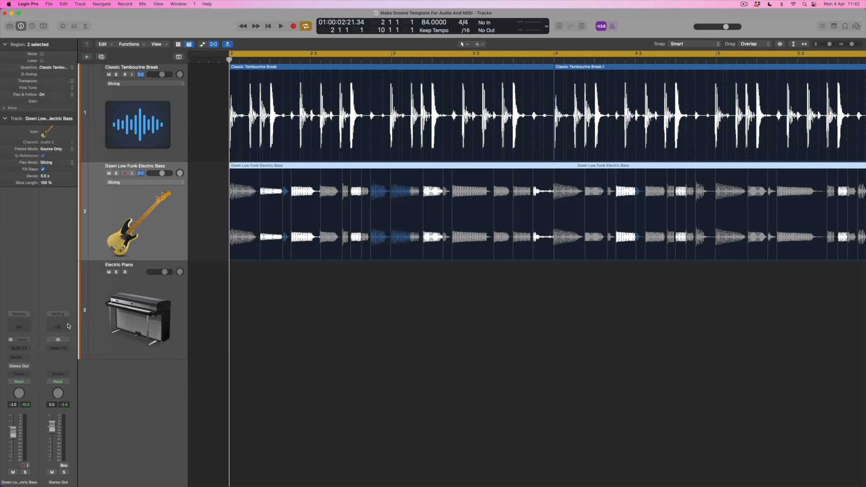
mouse_move(57, 327)
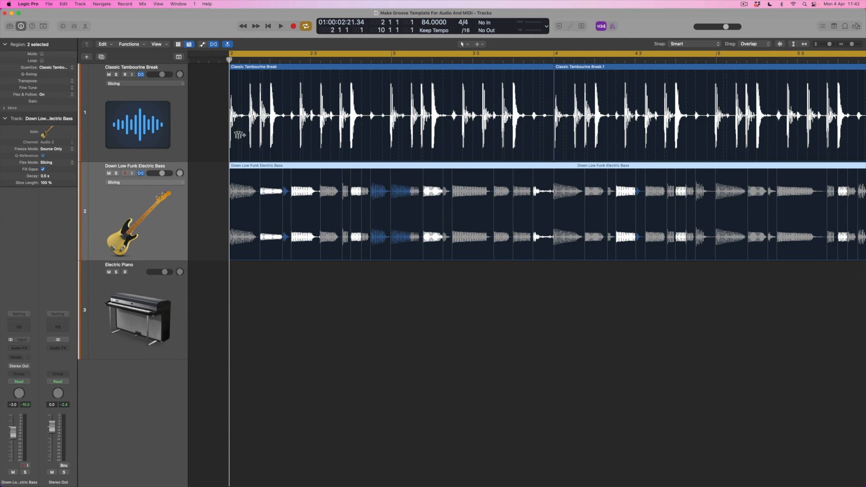
mouse_move(261, 150)
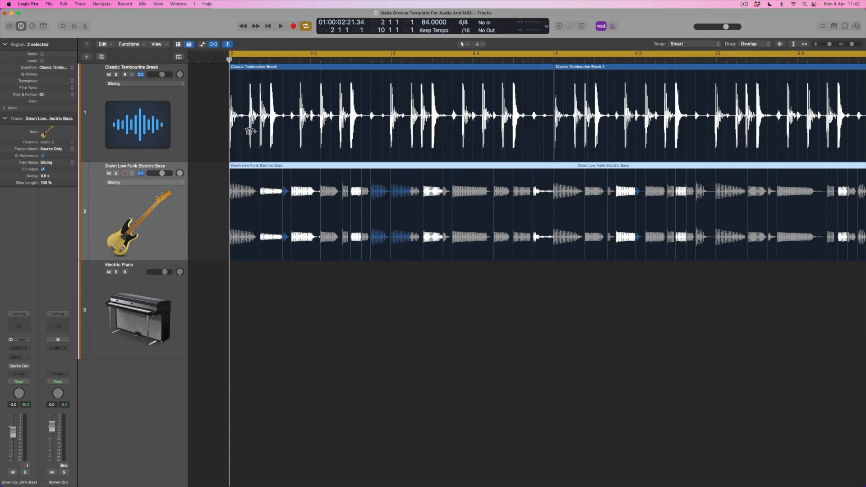
mouse_move(254, 197)
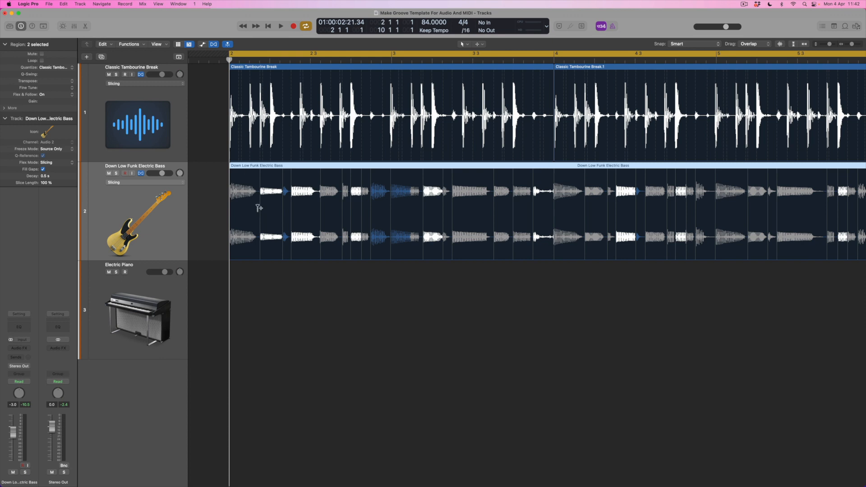
mouse_move(283, 200)
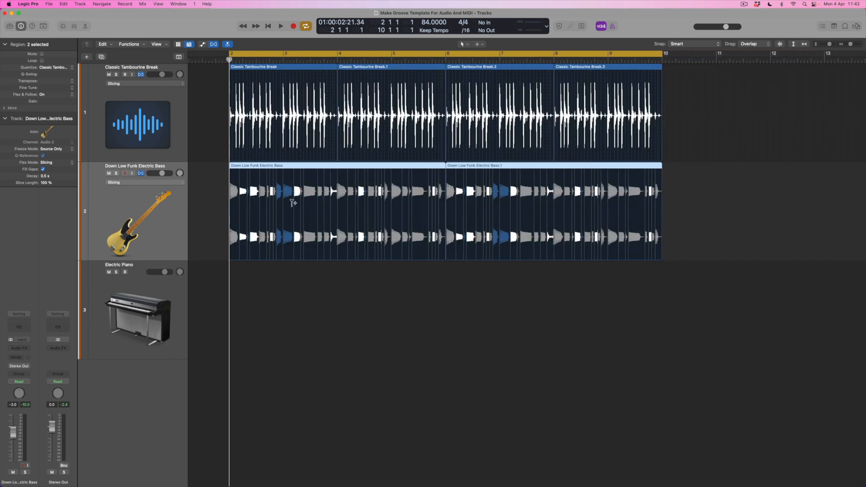
- Play the tambourine with the groove-quantized bass, then stop playback
click(280, 26)
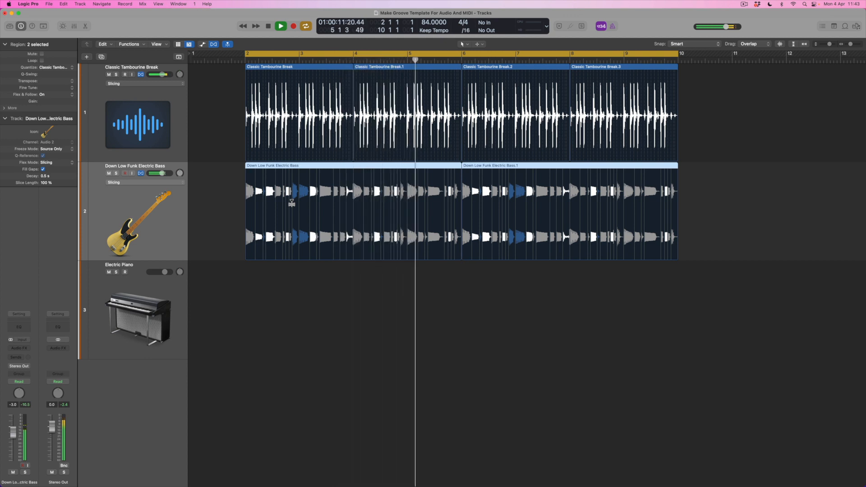
click(280, 26)
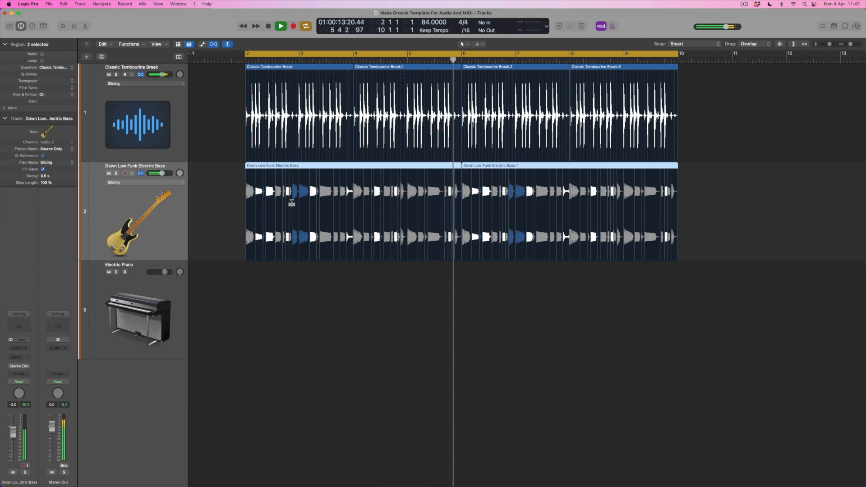